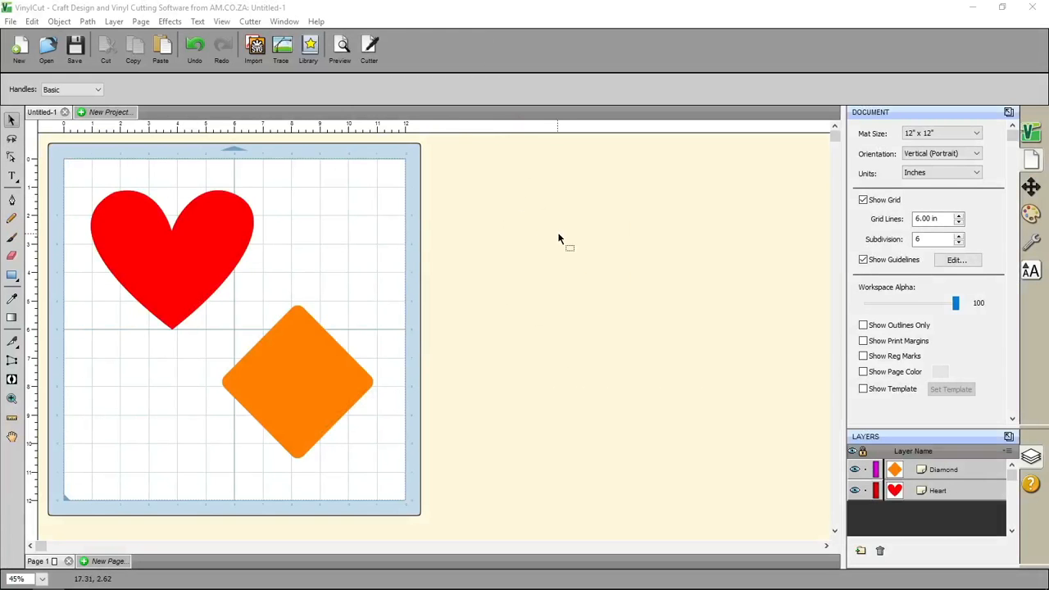
mouse_move(490, 220)
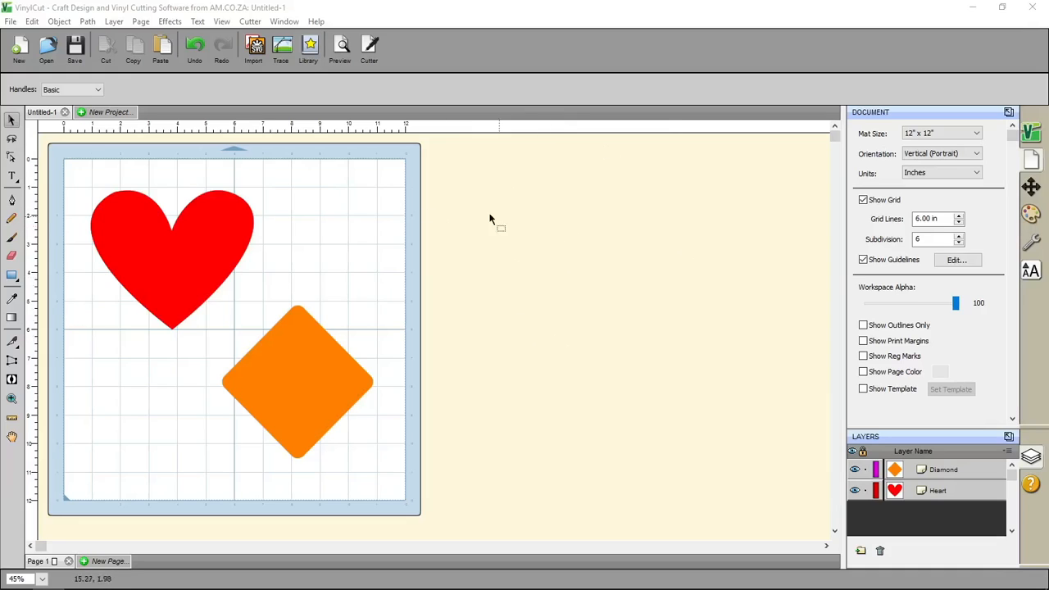
mouse_move(236, 357)
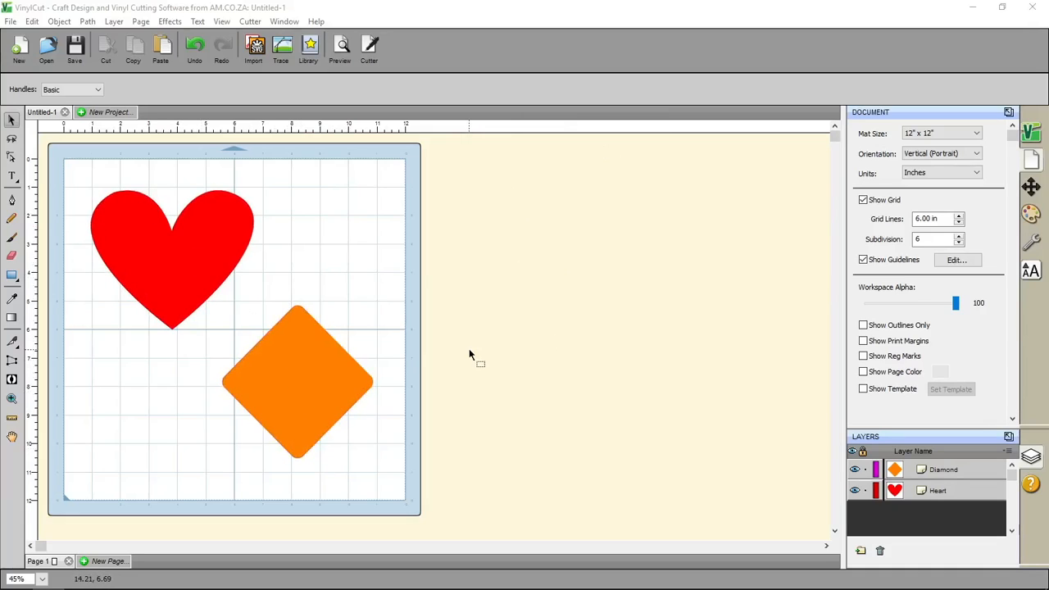
mouse_move(623, 339)
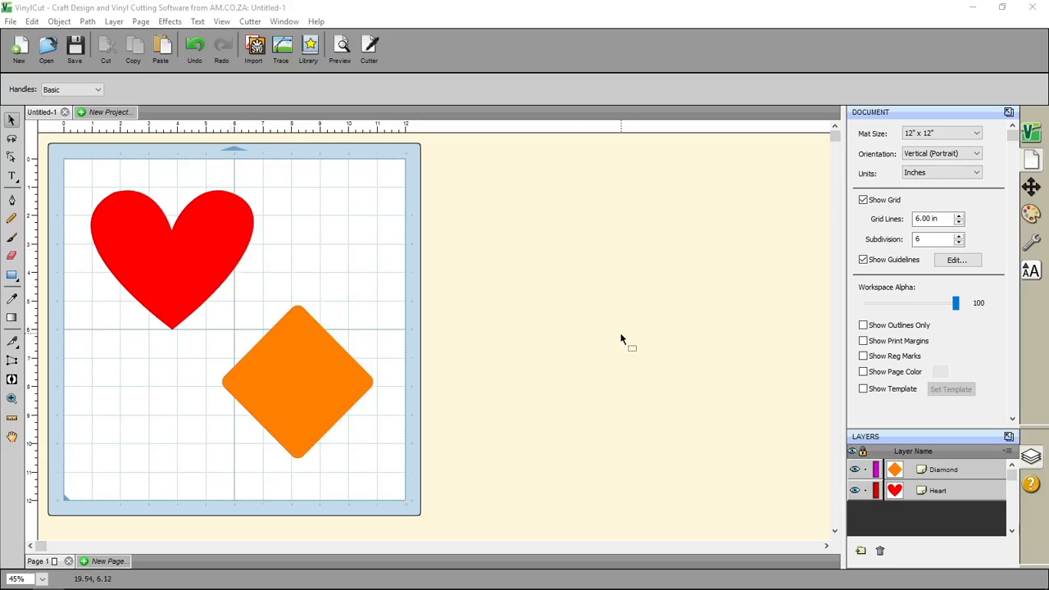
mouse_move(632, 390)
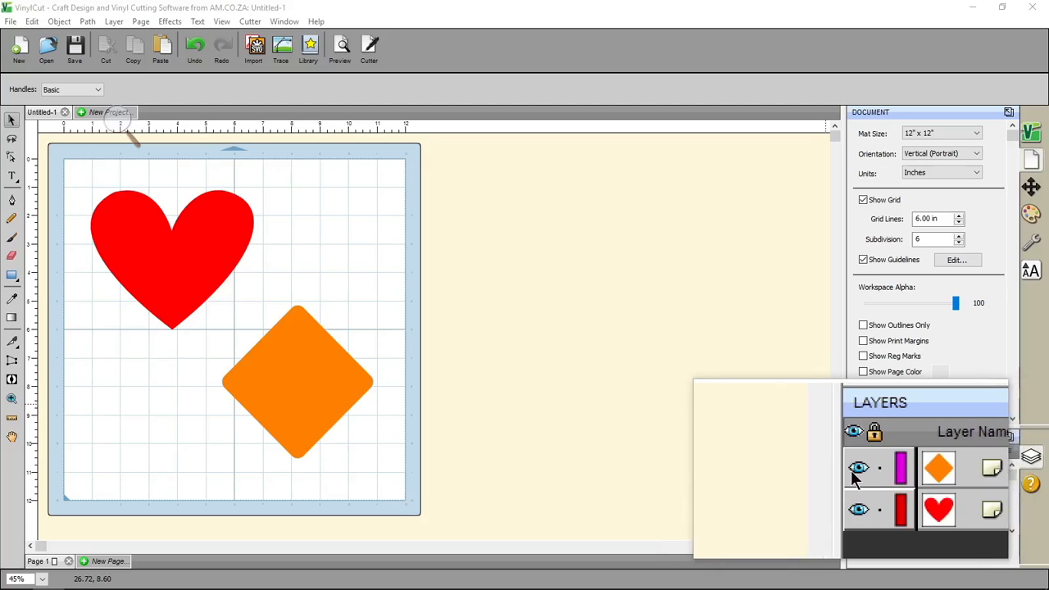
- Hide the Diamond layer via its eye icon so only the red heart shows on the mat
click(855, 468)
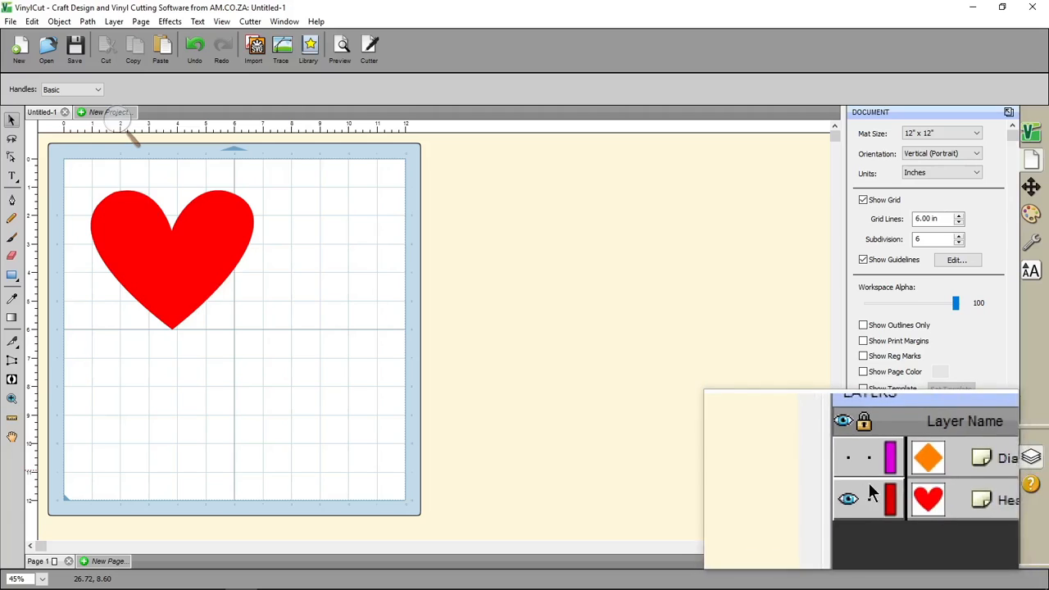
click(847, 498)
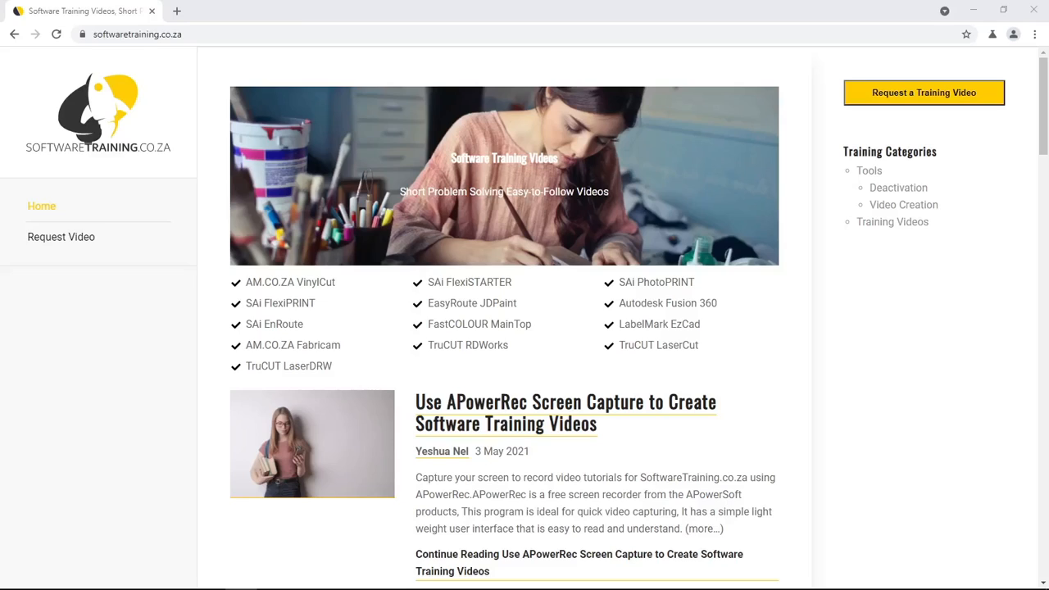
mouse_move(144, 62)
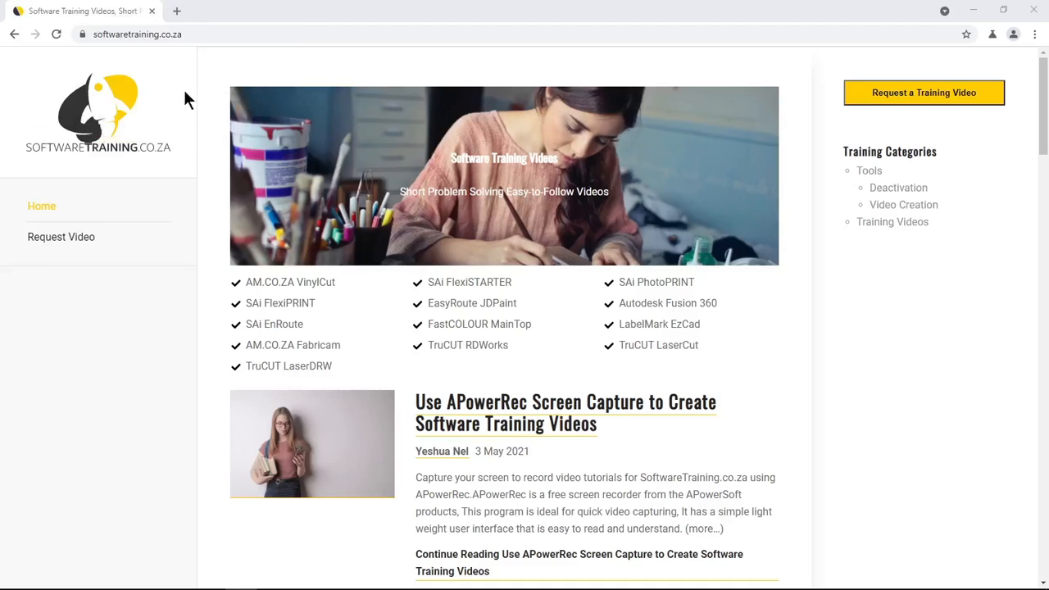
mouse_move(762, 301)
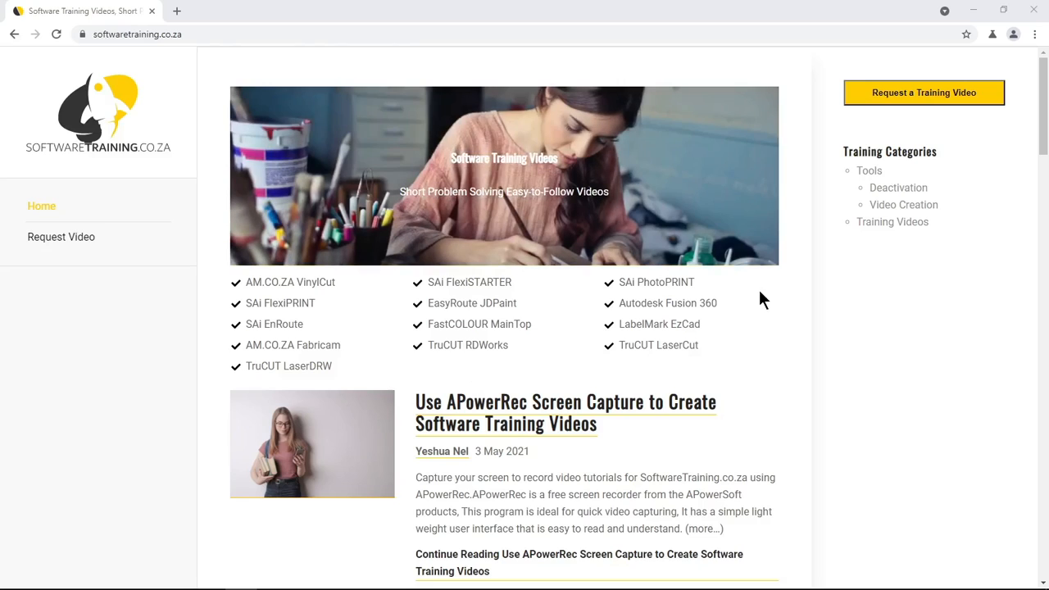